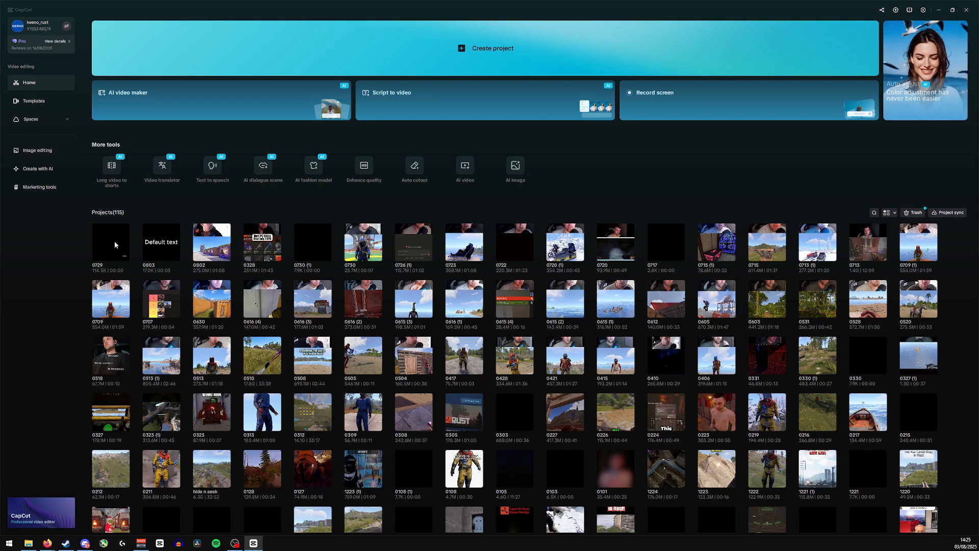
Open the 0729 project from the CapCut home screen.
double_click(110, 244)
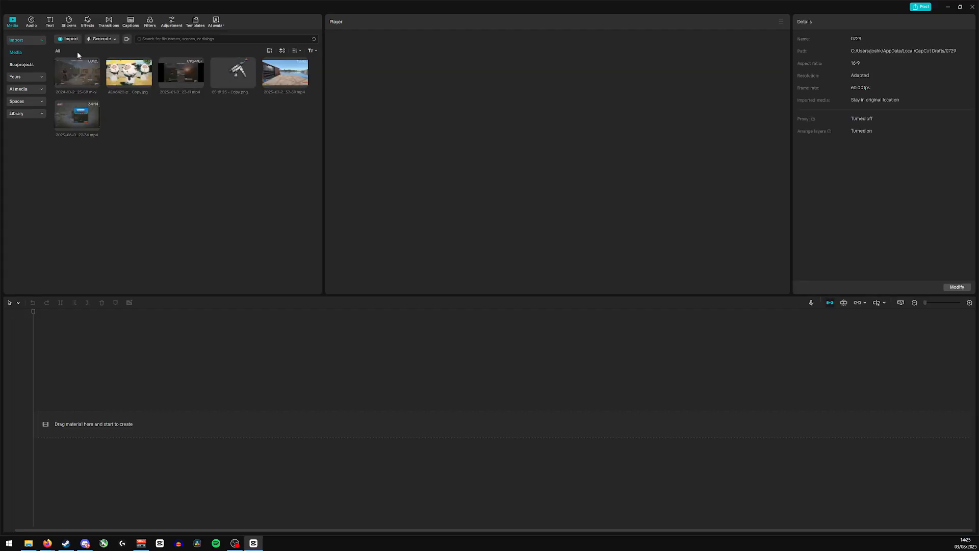
Add a Default text clip and extend it to read 'Default text and hello world'.
left_click(50, 22)
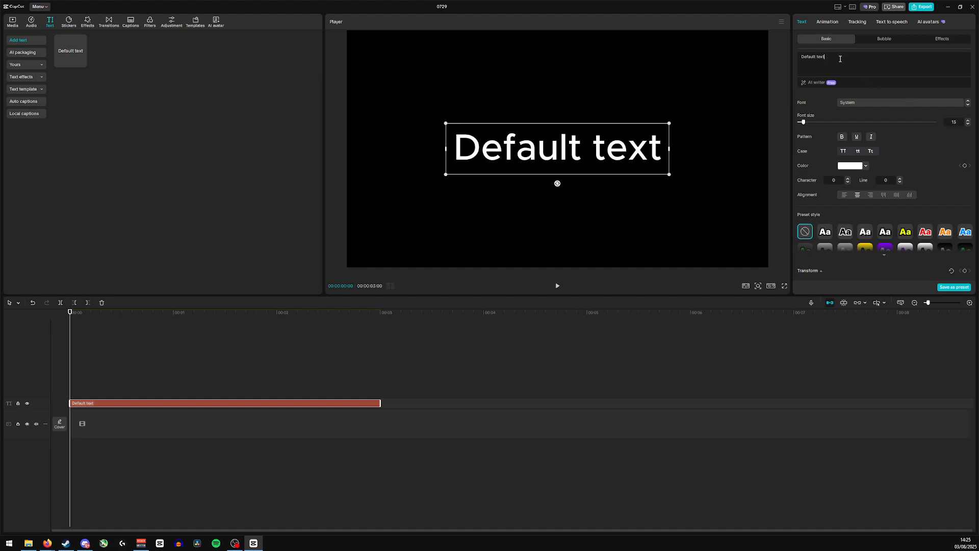
type("and hello world")
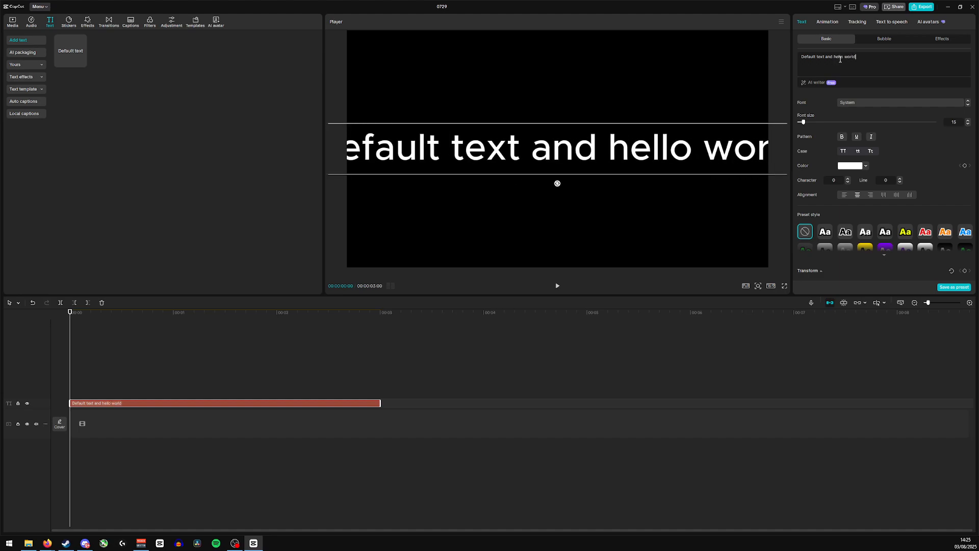
mouse_move(889, 117)
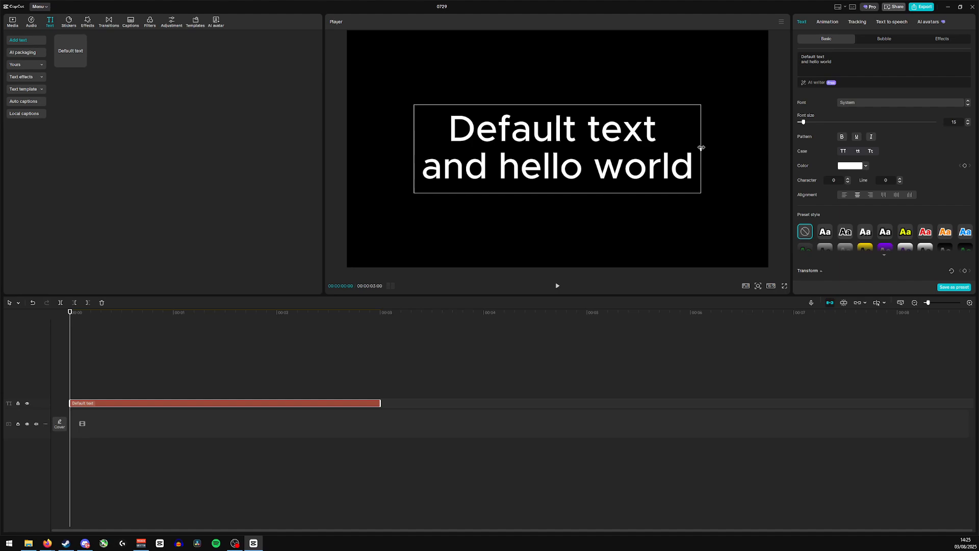
Resize the text box's side handle until the caption wraps onto four lines.
left_click_drag(699, 147, 587, 148)
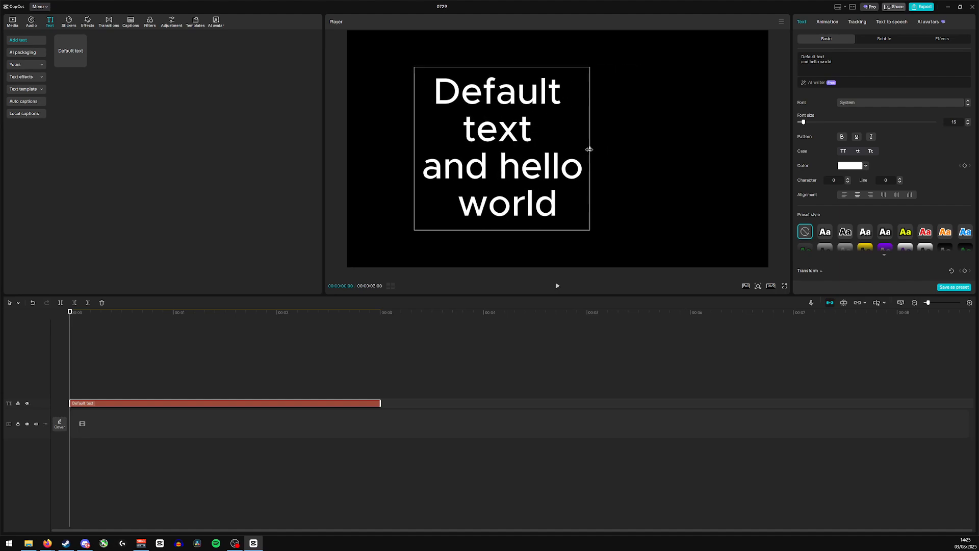
left_click_drag(587, 148, 743, 151)
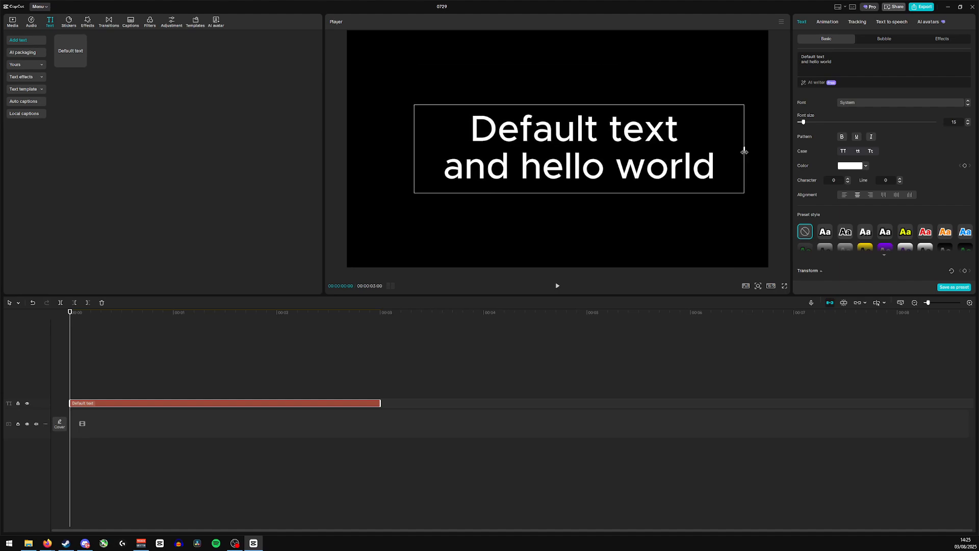
left_click_drag(744, 153, 611, 152)
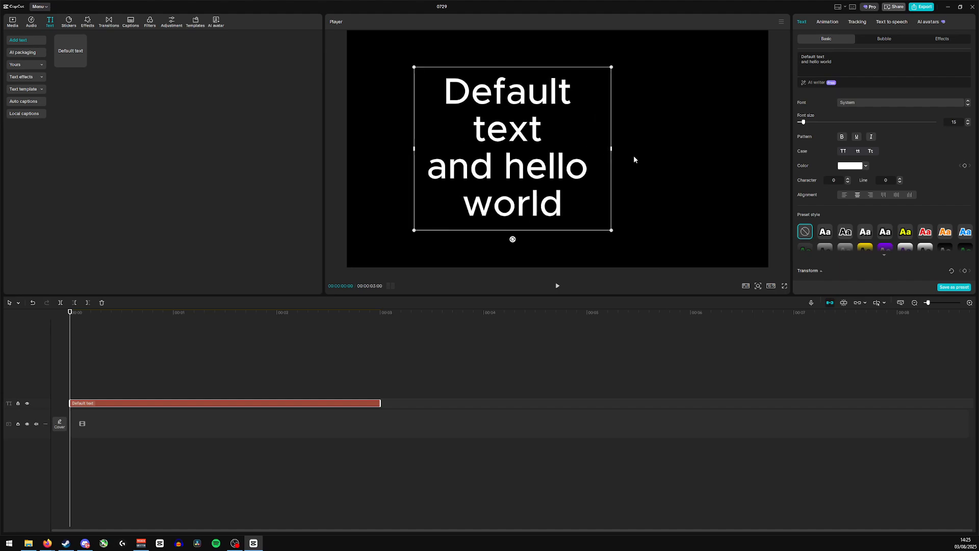